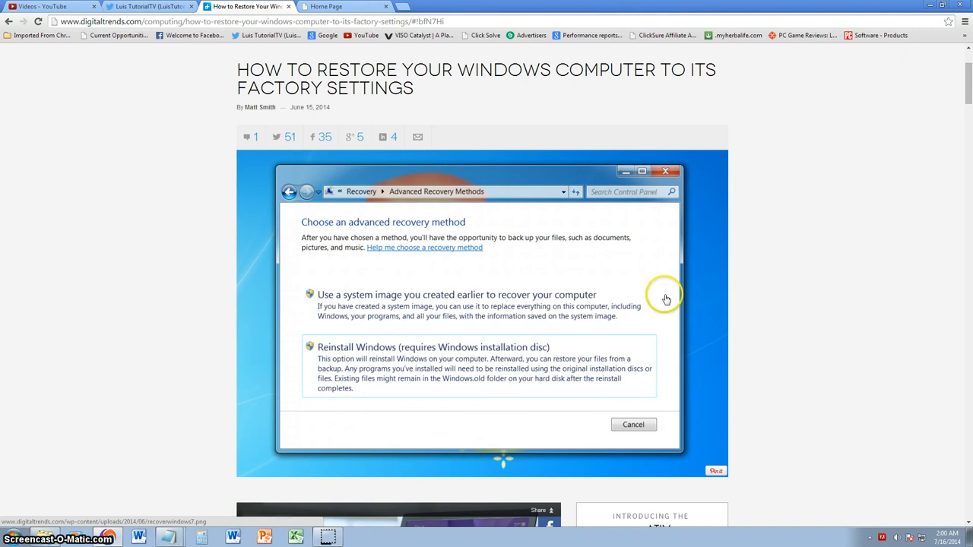
Scroll the reset article, highlighting the Update and Recovery text, down to 'Back up your stuff!'
{"action": "scroll", "scroll_direction": "down", "scroll_amount": 3}
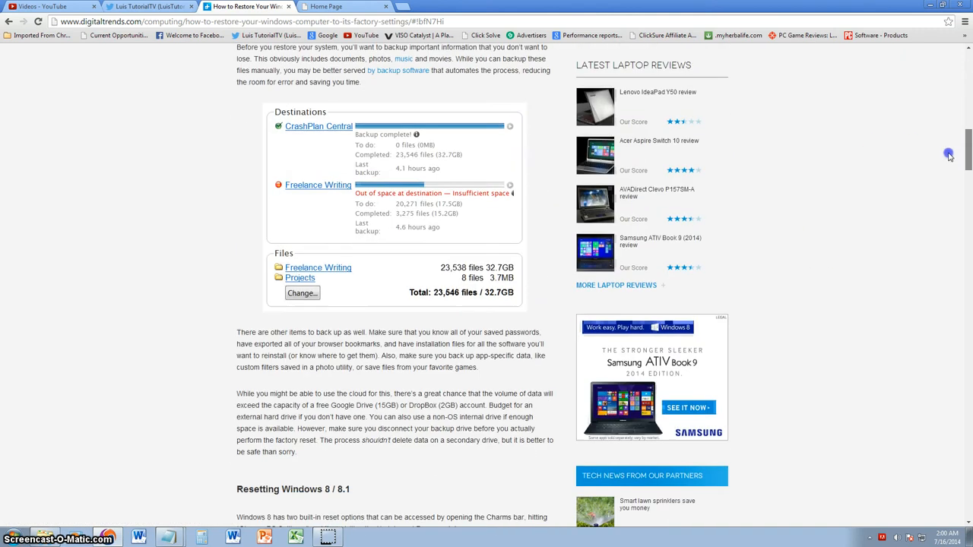
{"action": "scroll", "scroll_direction": "down", "scroll_amount": 3}
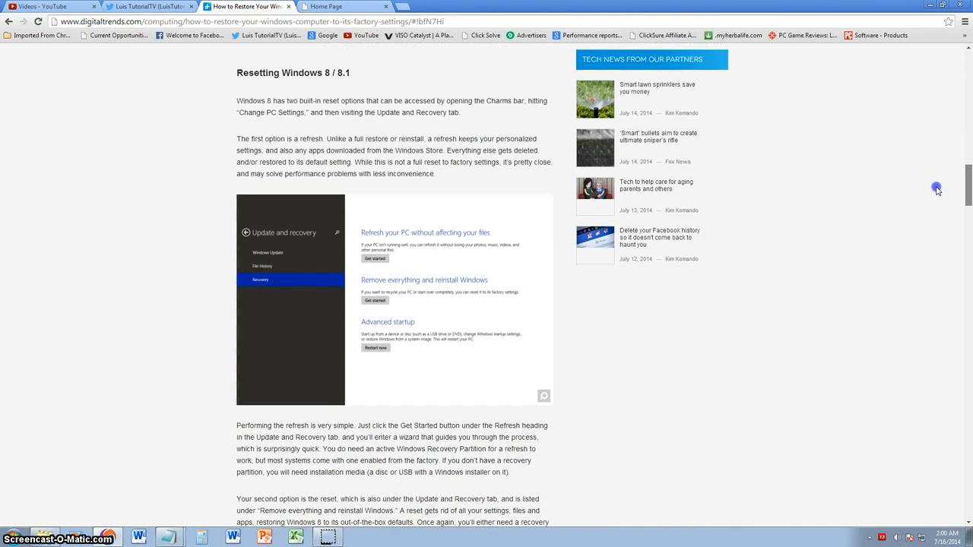
{"action": "mouse_move", "coordinate": [511, 125]}
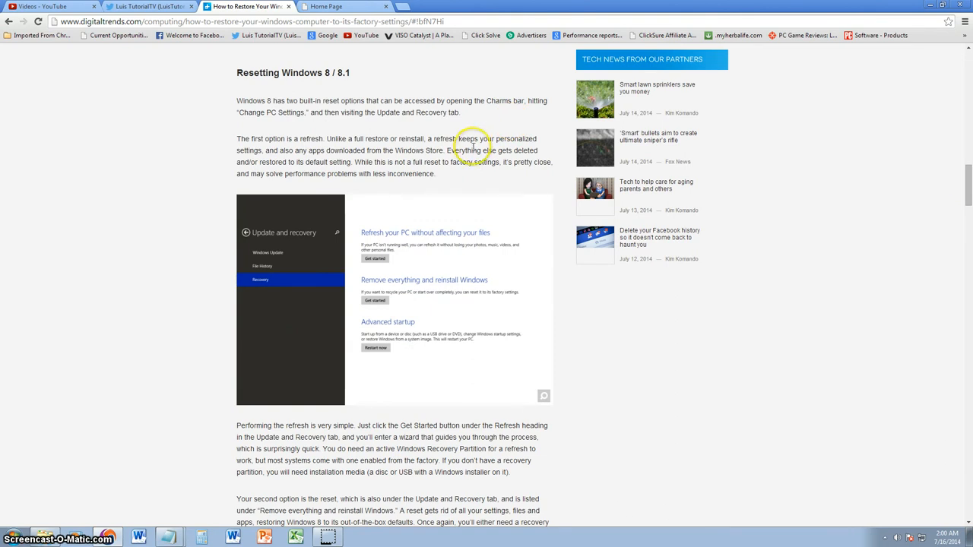
{"action": "mouse_move", "coordinate": [814, 132]}
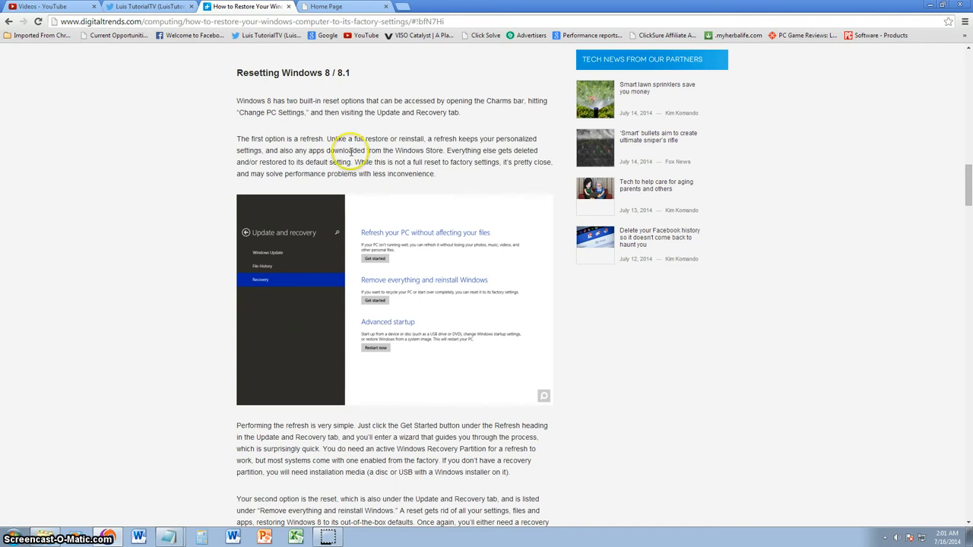
{"action": "mouse_move", "coordinate": [373, 126]}
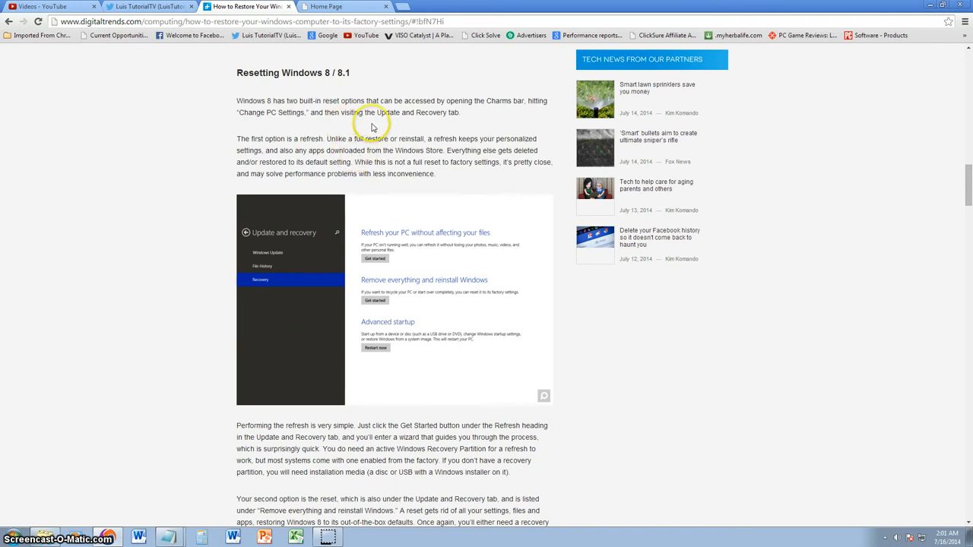
{"action": "left_click_drag", "start_coordinate": [372, 126], "coordinate": [444, 139]}
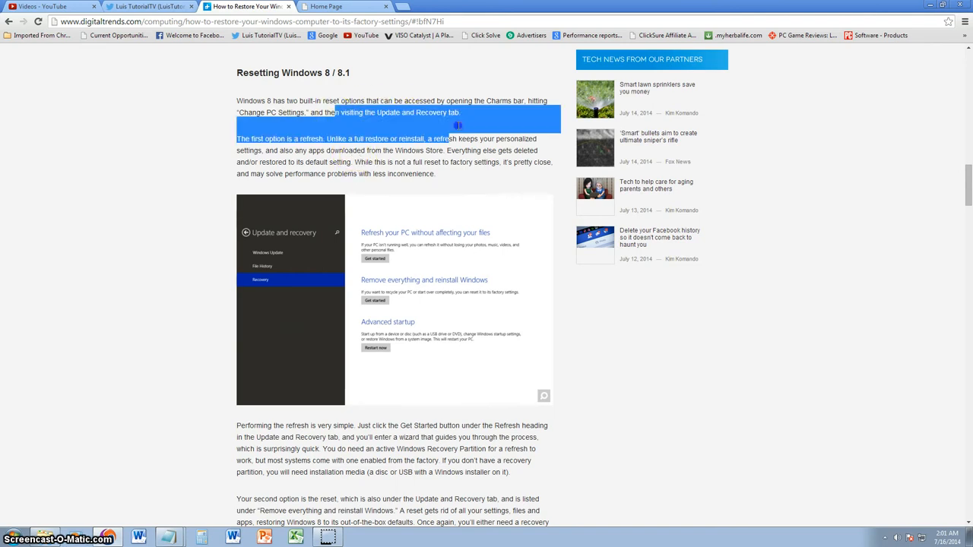
{"action": "left_click", "coordinate": [488, 129]}
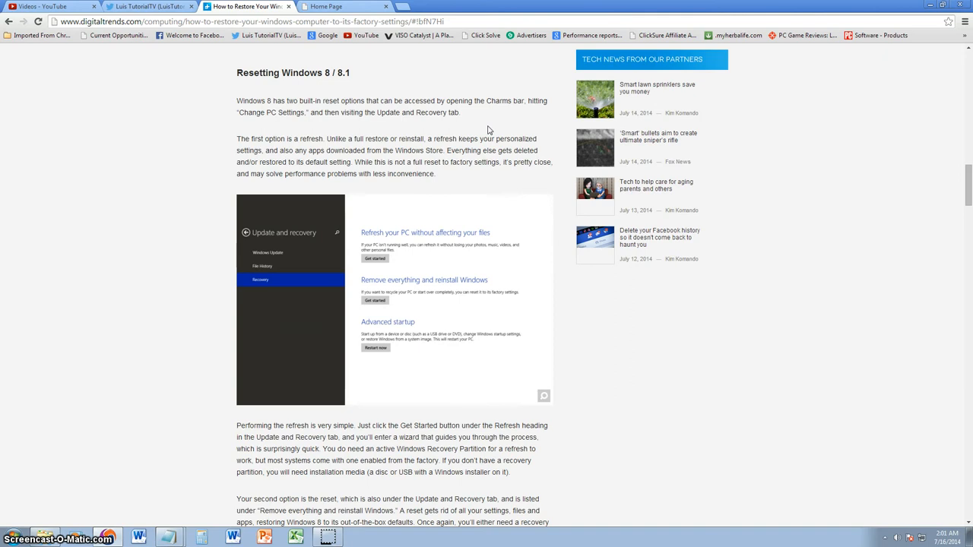
{"action": "mouse_move", "coordinate": [488, 122]}
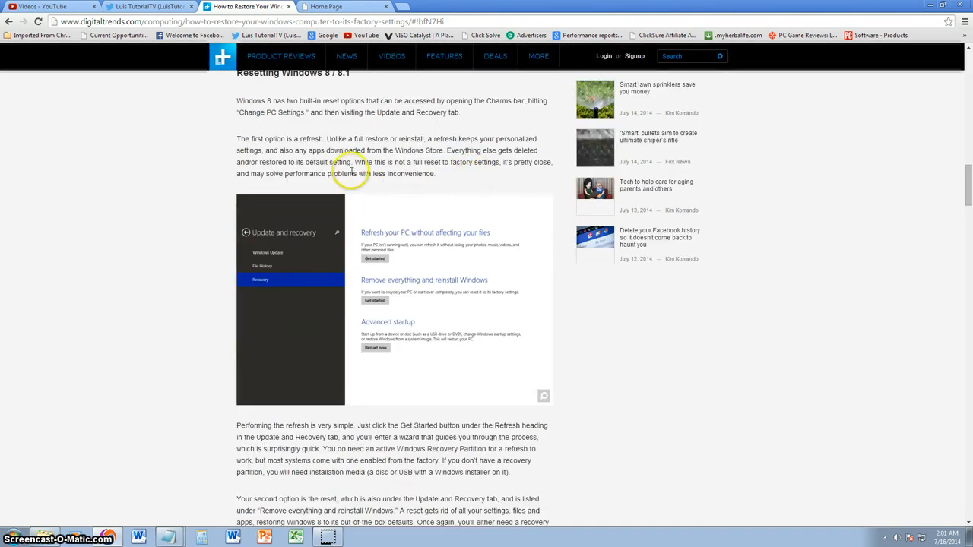
{"action": "mouse_move", "coordinate": [401, 170]}
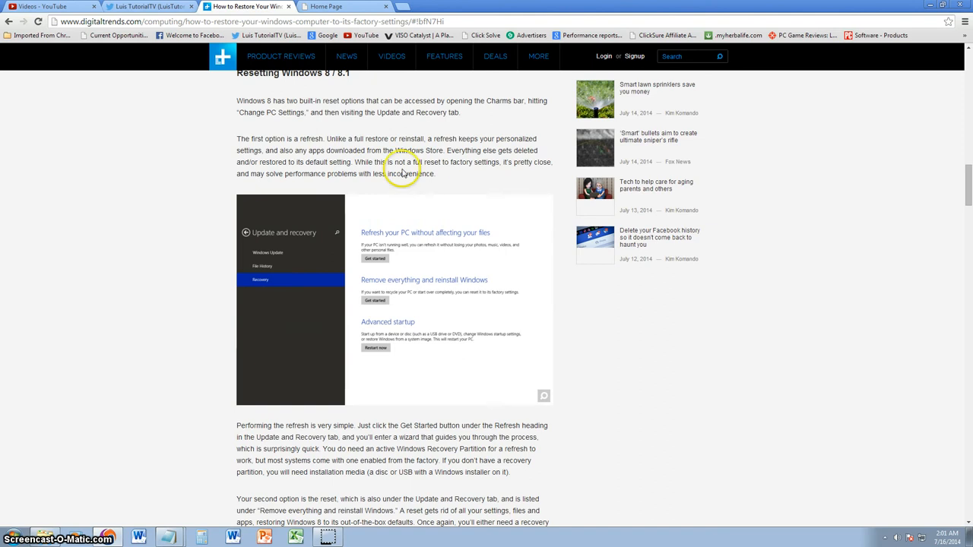
{"action": "mouse_move", "coordinate": [423, 173]}
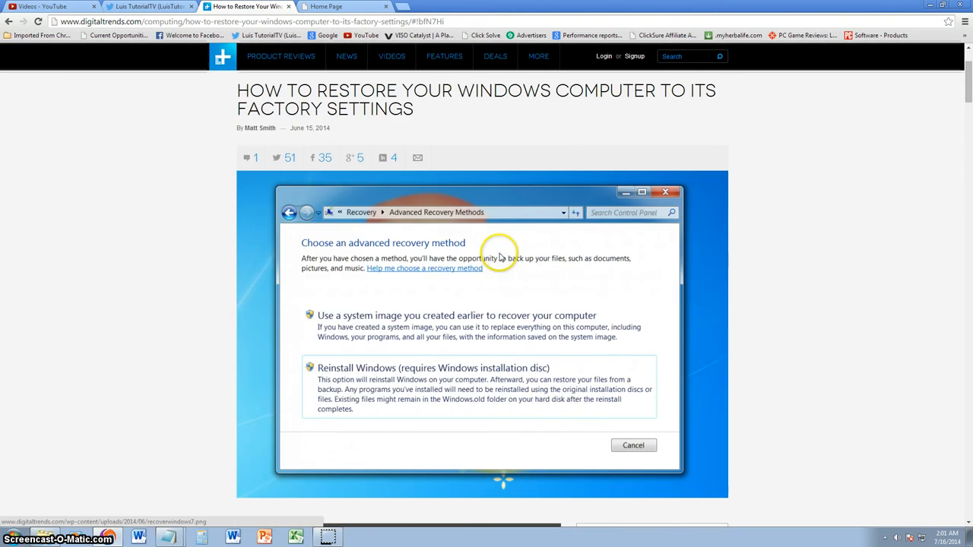
{"action": "scroll", "scroll_direction": "down", "scroll_amount": 3}
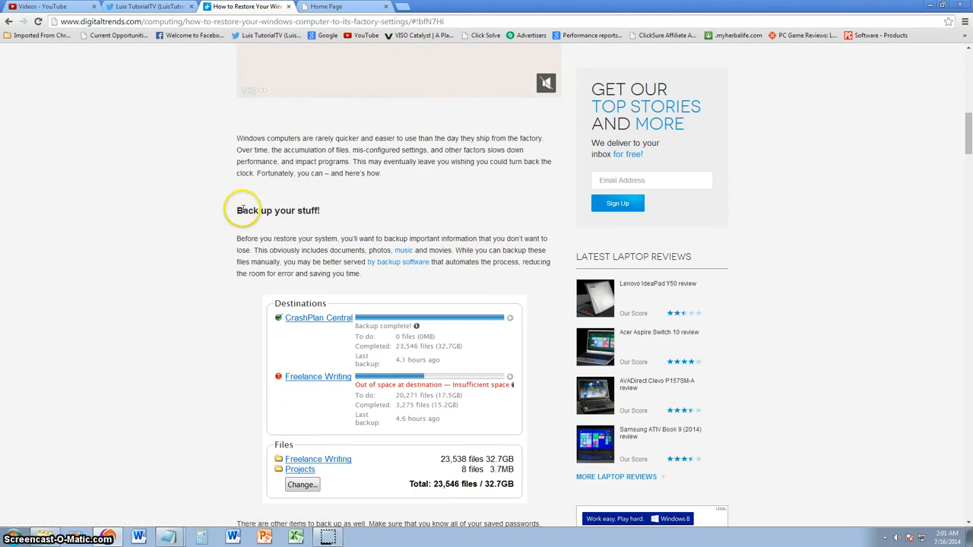
{"action": "mouse_move", "coordinate": [371, 202]}
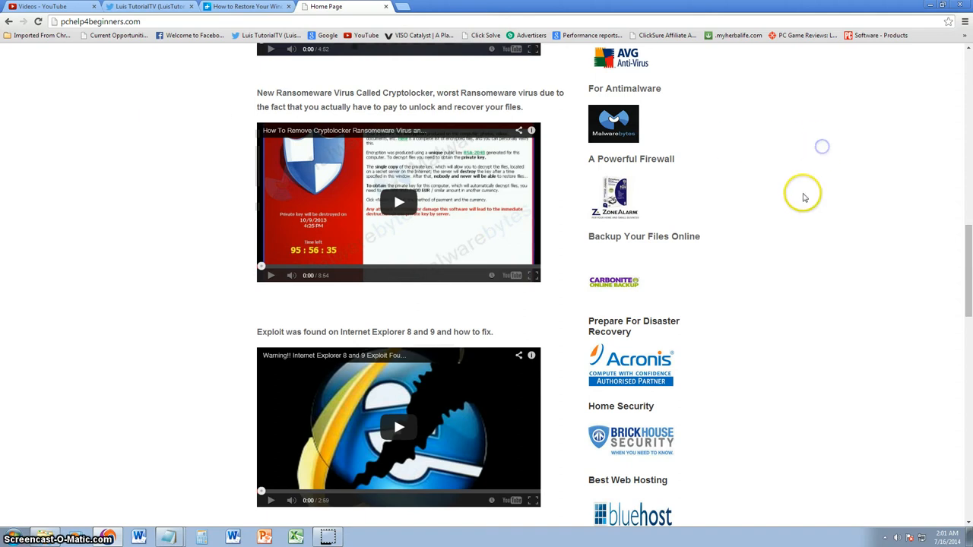
Scroll pchelp4beginners.com's recommended software list, then return to the Digital Trends article
{"action": "scroll", "scroll_direction": "up", "scroll_amount": 3}
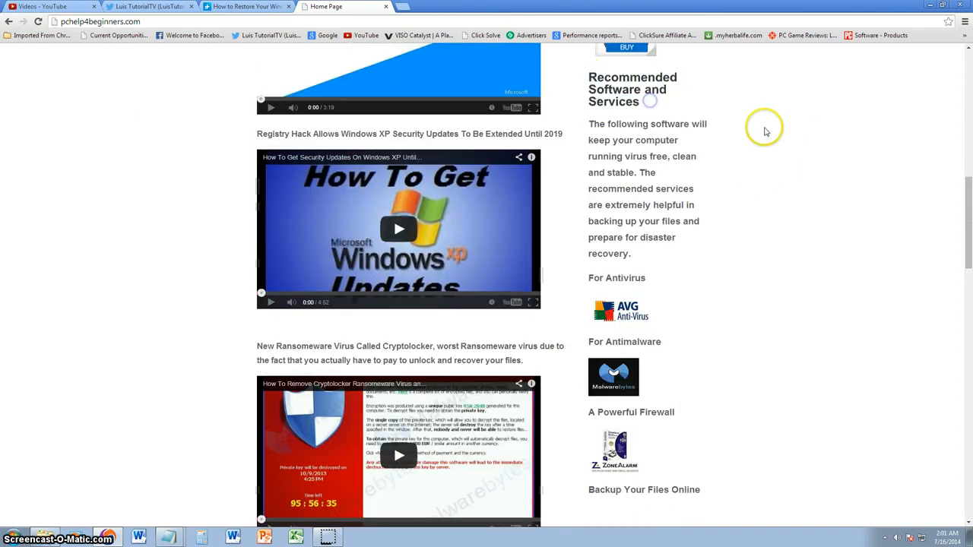
{"action": "scroll", "scroll_direction": "down", "scroll_amount": 3}
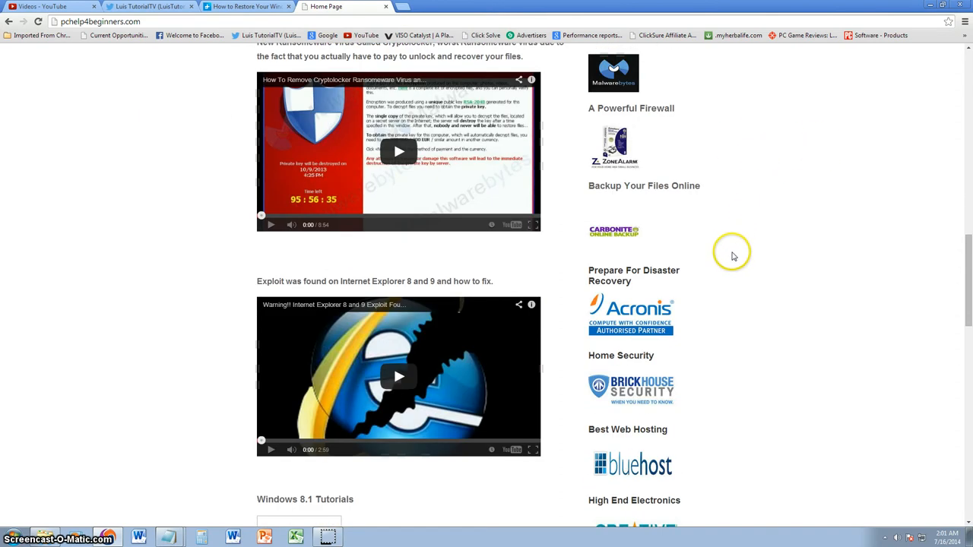
{"action": "mouse_move", "coordinate": [594, 186]}
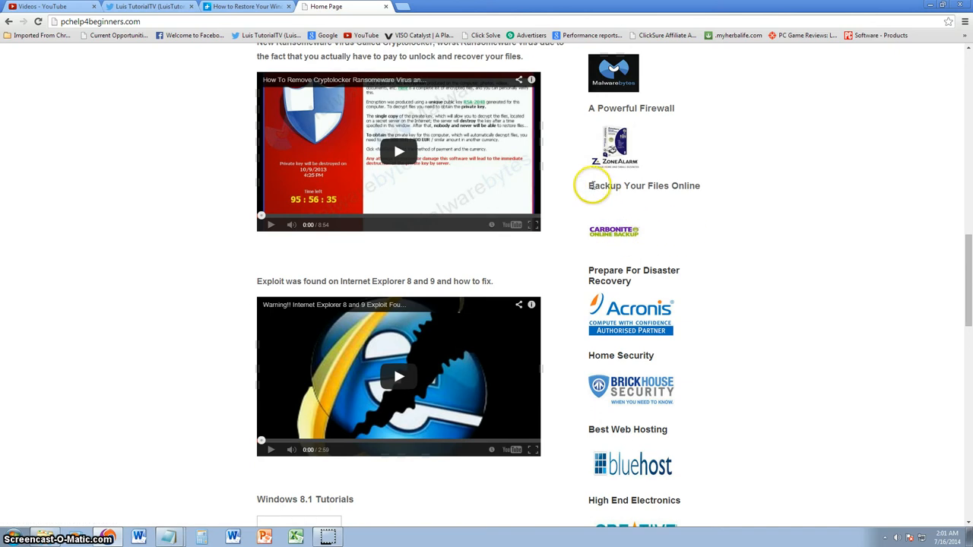
{"action": "mouse_move", "coordinate": [624, 321]}
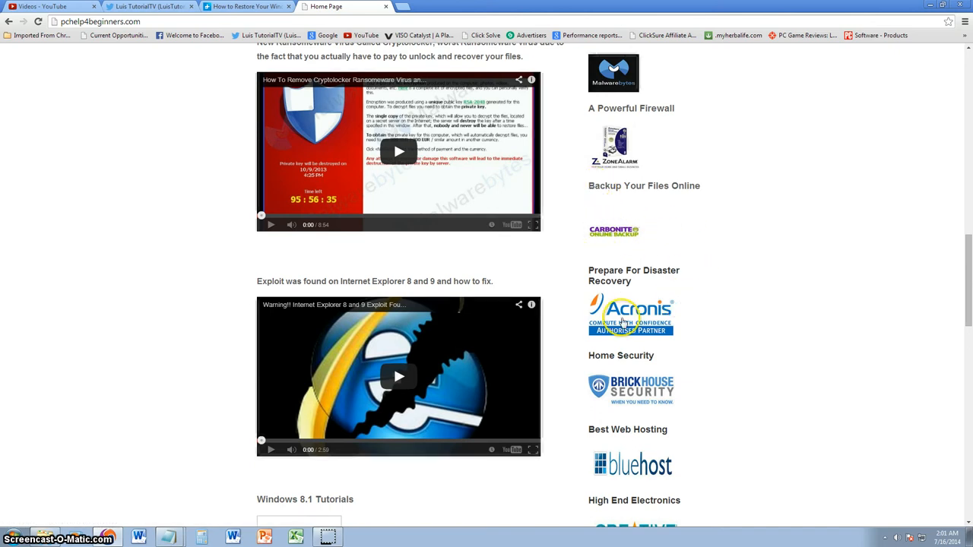
{"action": "mouse_move", "coordinate": [775, 260]}
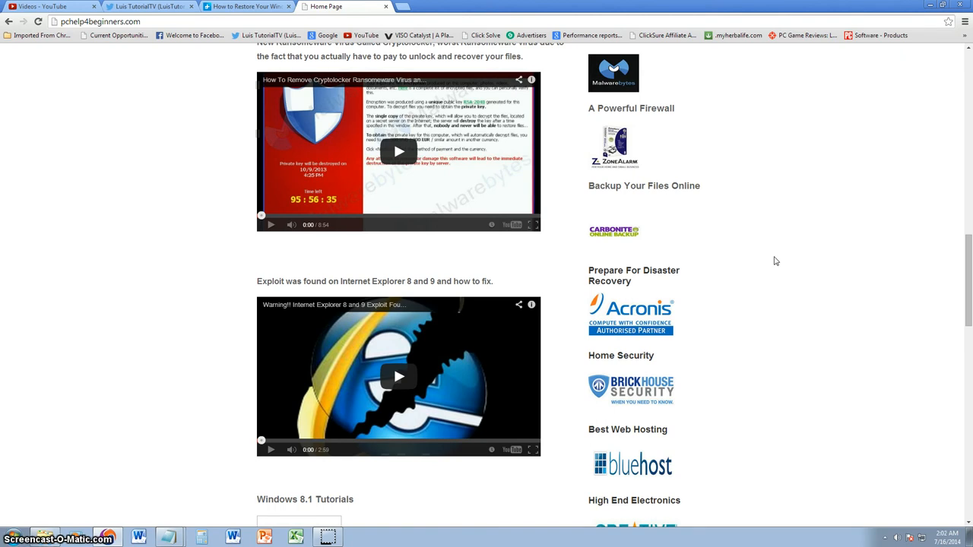
{"action": "mouse_move", "coordinate": [639, 223]}
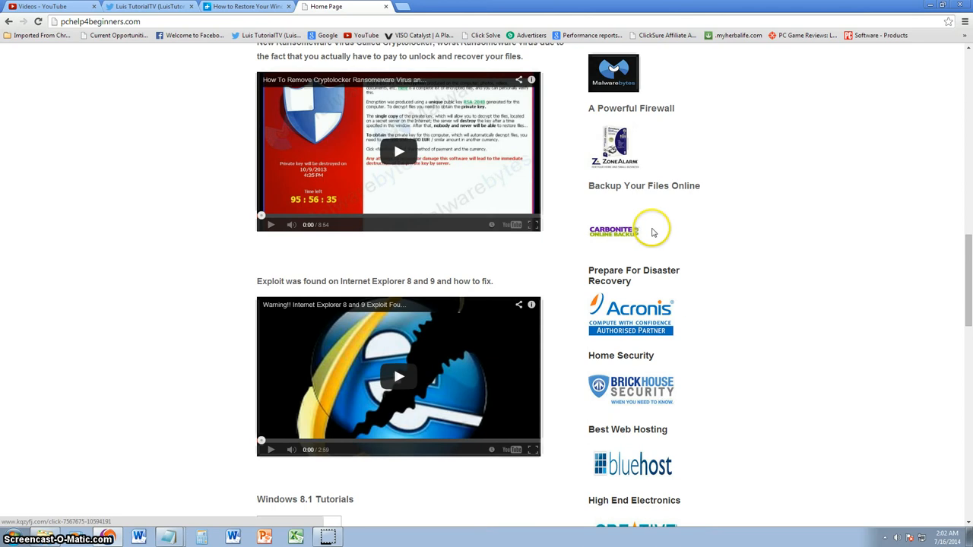
{"action": "mouse_move", "coordinate": [759, 254]}
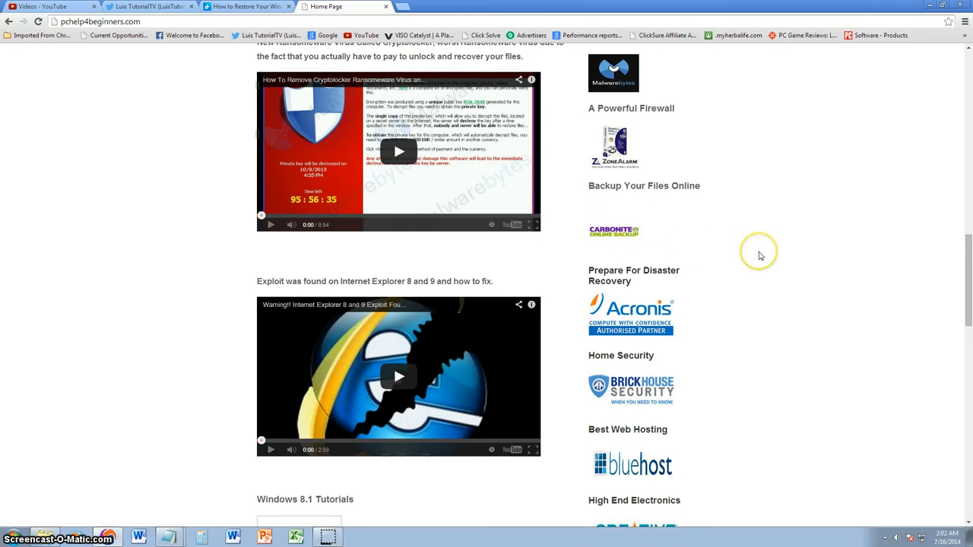
{"action": "mouse_move", "coordinate": [650, 245]}
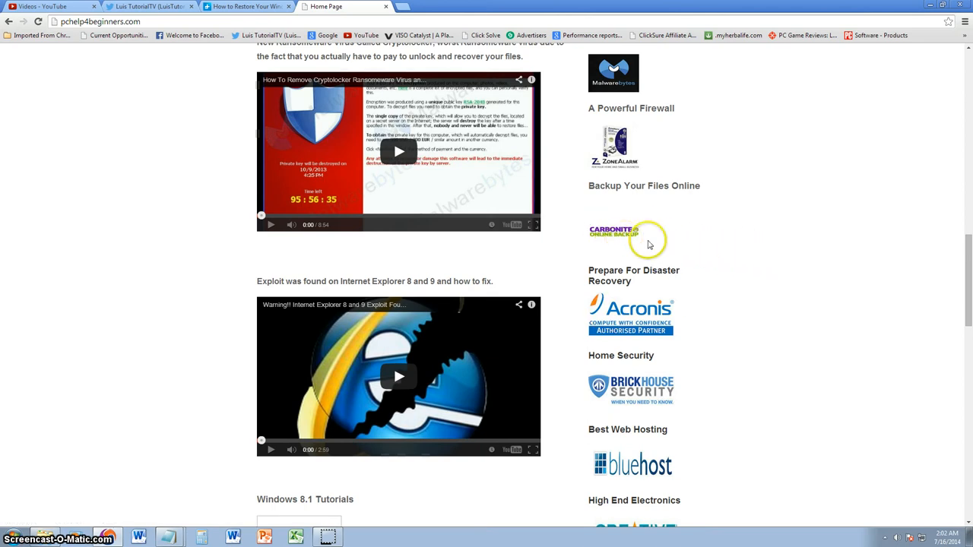
{"action": "mouse_move", "coordinate": [801, 279]}
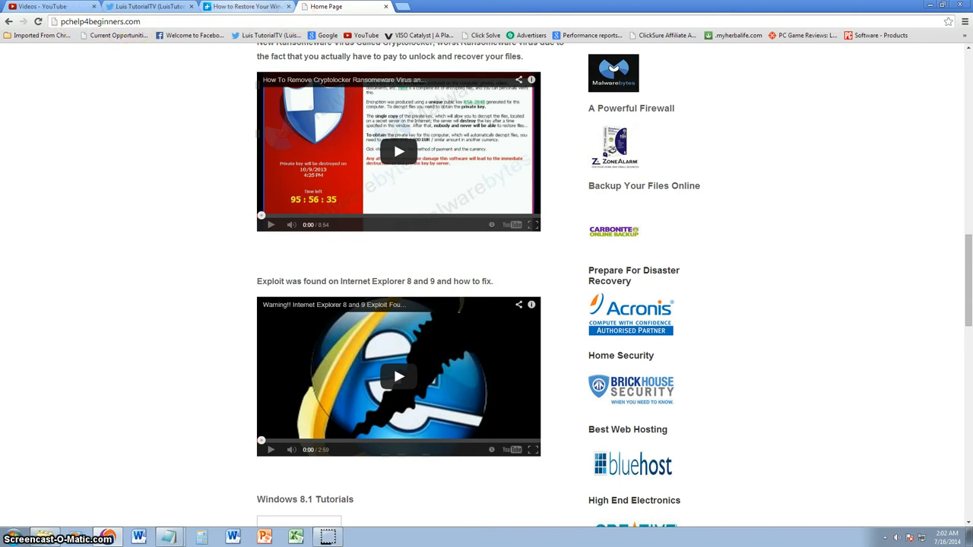
{"action": "left_click", "coordinate": [251, 7]}
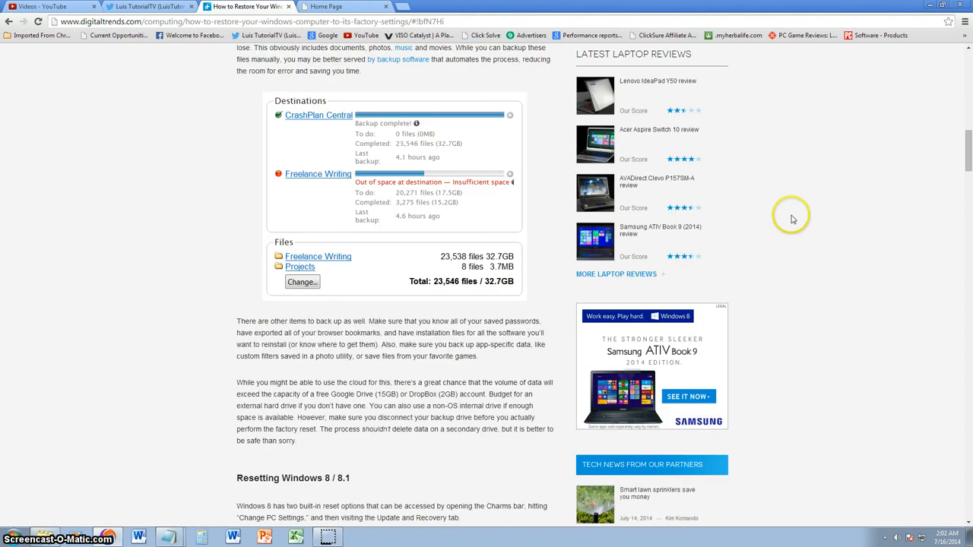
Highlight the refresh option's keep-settings-and-apps phrase, then scroll to the reset paragraphs
{"action": "scroll", "scroll_direction": "down", "scroll_amount": 3}
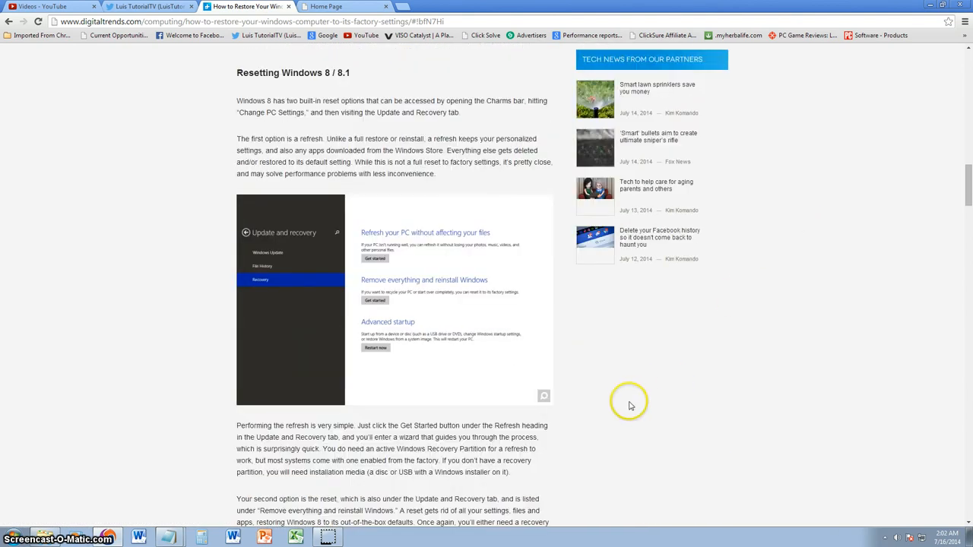
{"action": "mouse_move", "coordinate": [435, 238]}
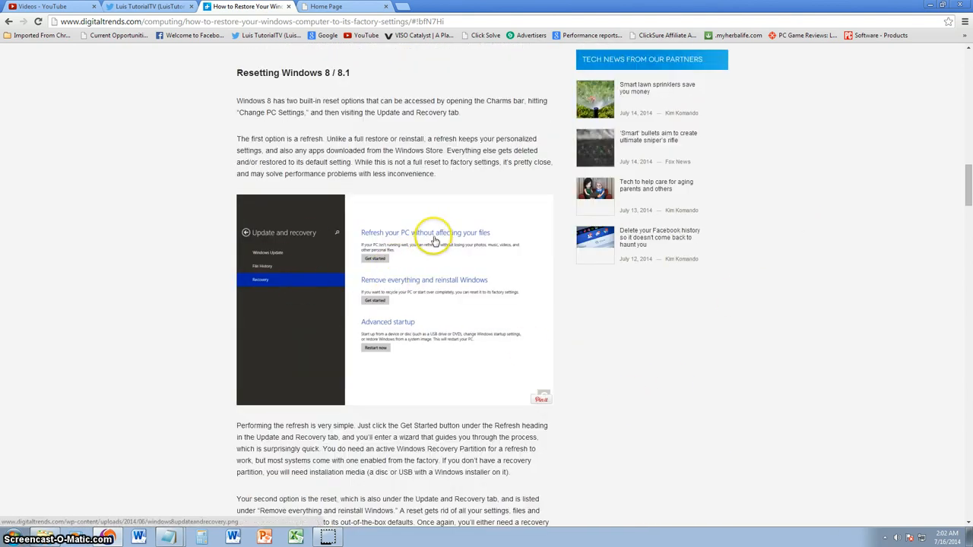
{"action": "mouse_move", "coordinate": [504, 108]}
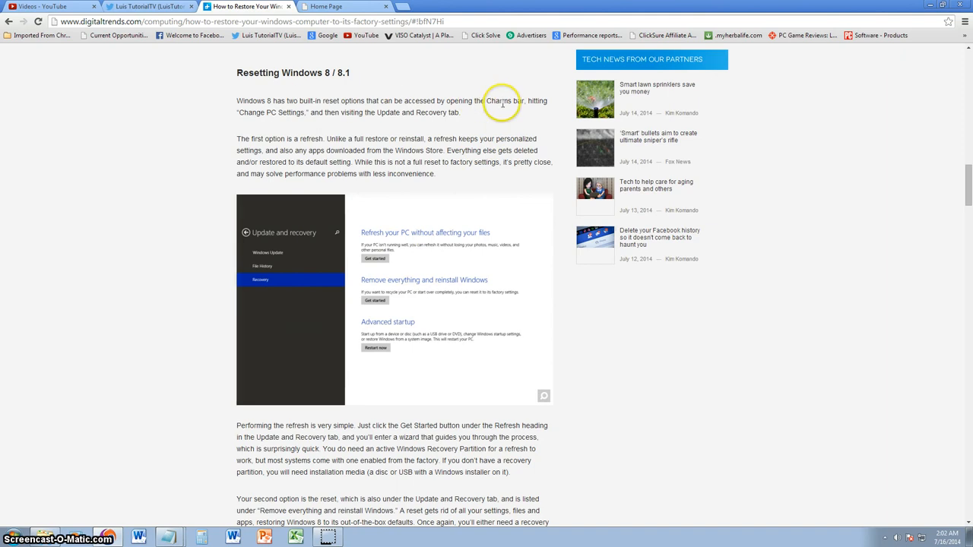
{"action": "mouse_move", "coordinate": [487, 205]}
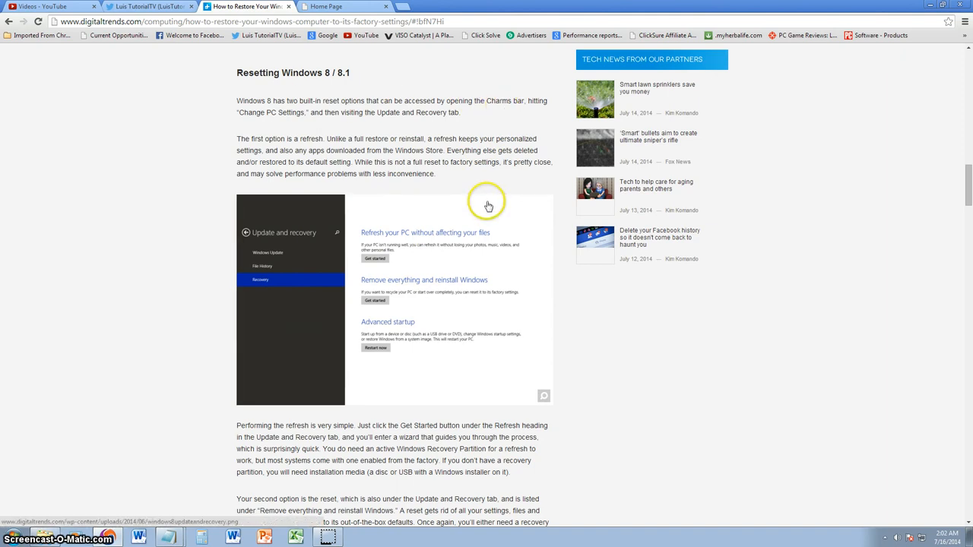
{"action": "double_click", "coordinate": [513, 101]}
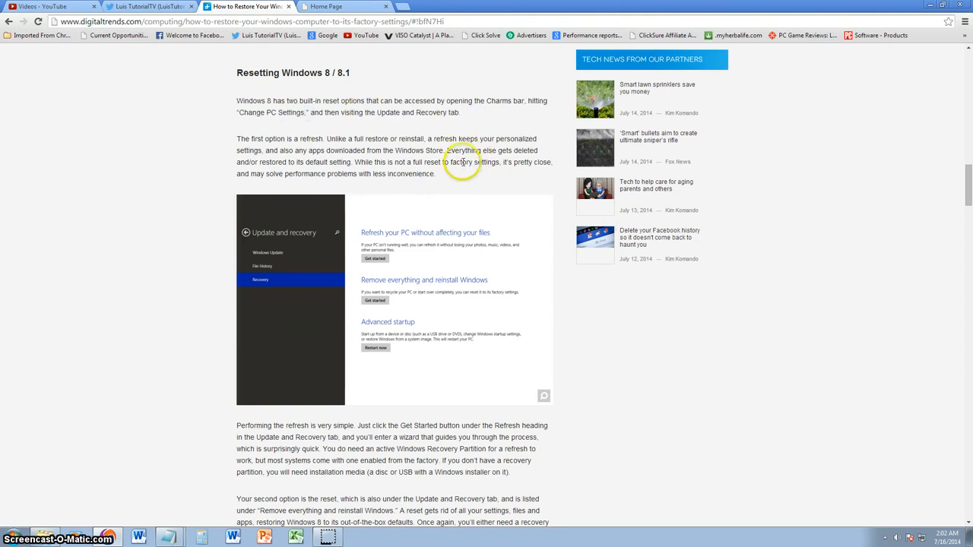
{"action": "mouse_move", "coordinate": [406, 150]}
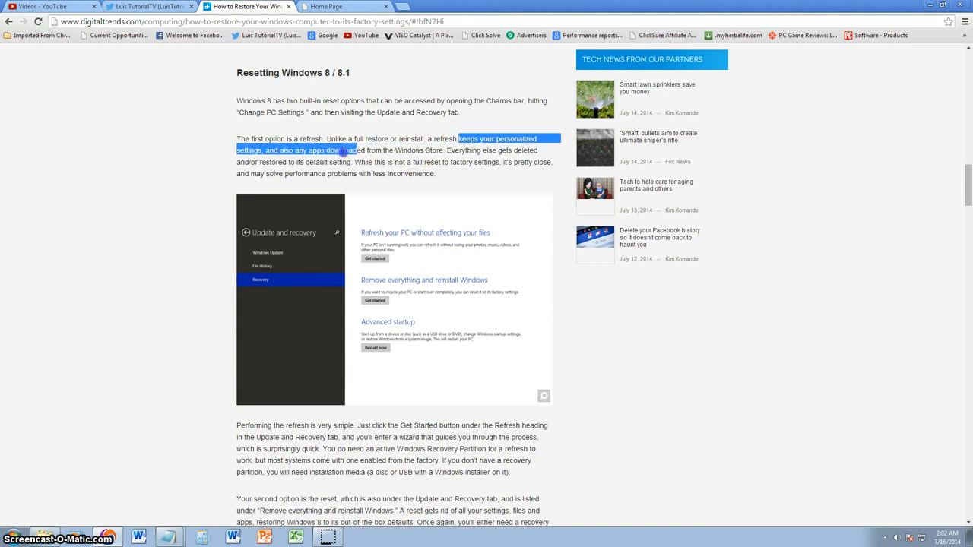
{"action": "left_click_drag", "start_coordinate": [342, 149], "coordinate": [471, 162]}
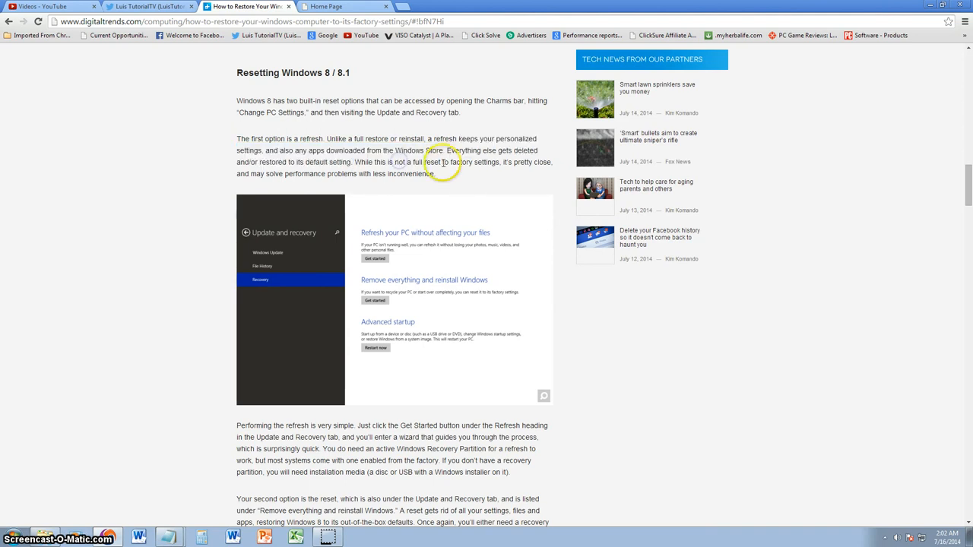
{"action": "mouse_move", "coordinate": [450, 172]}
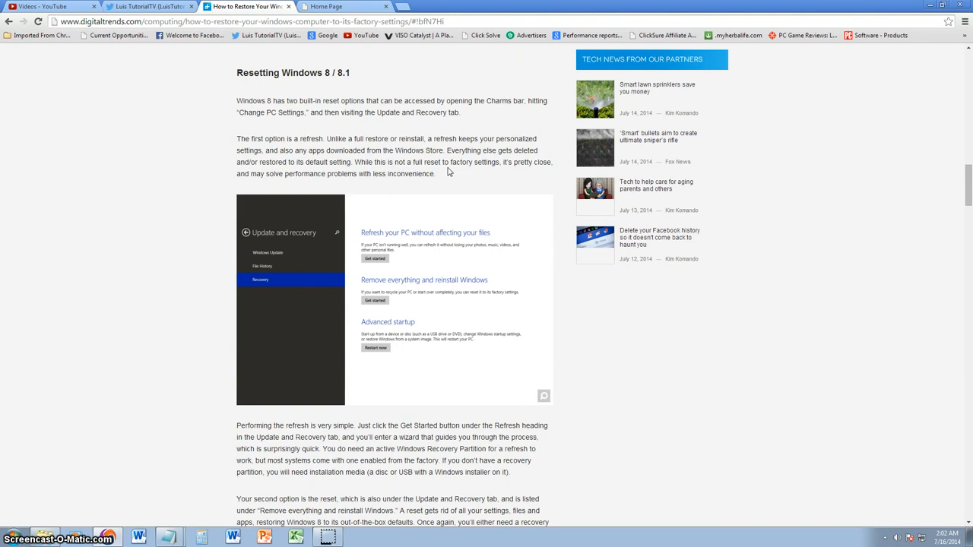
{"action": "scroll", "scroll_direction": "down", "scroll_amount": 3}
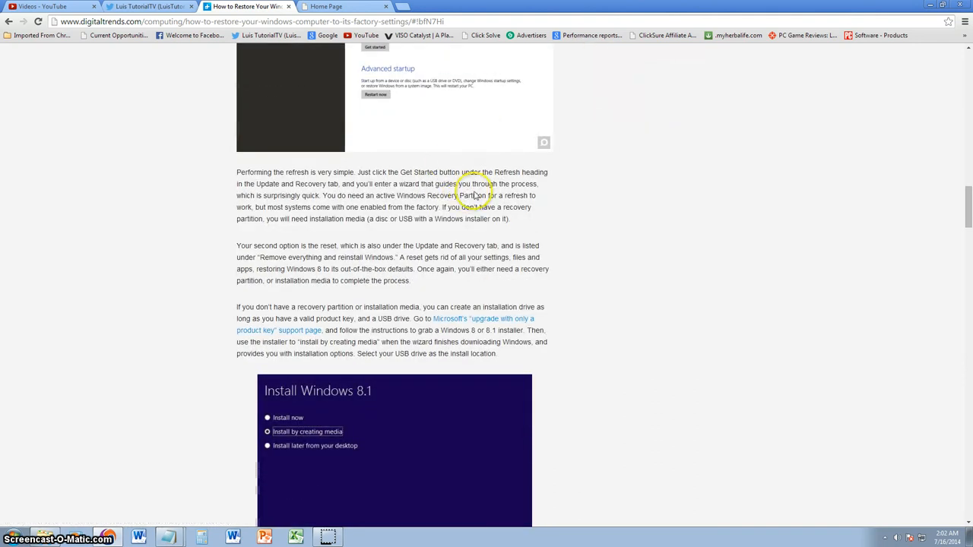
Scroll up to the Update and recovery screenshot and come back to the reset article tab
{"action": "scroll", "scroll_direction": "up", "scroll_amount": 3}
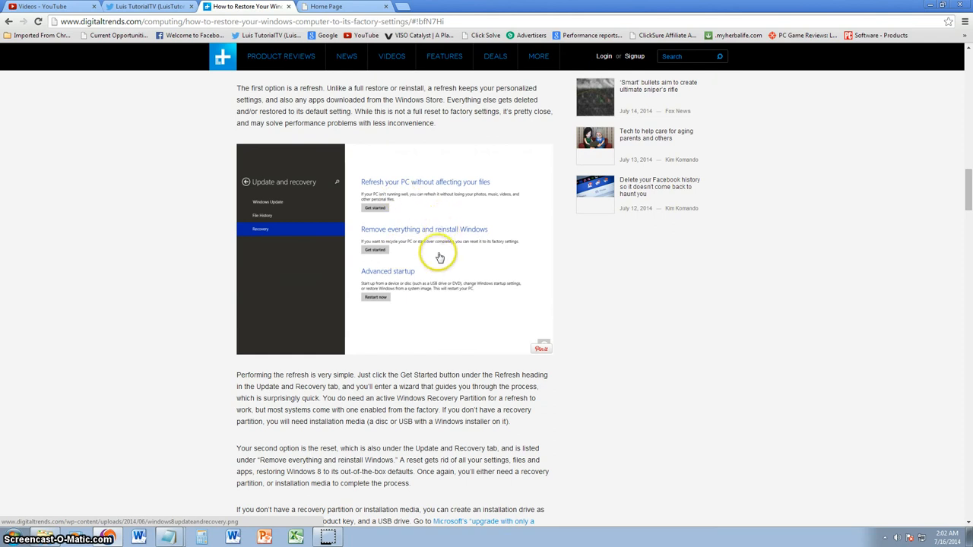
{"action": "mouse_move", "coordinate": [434, 247]}
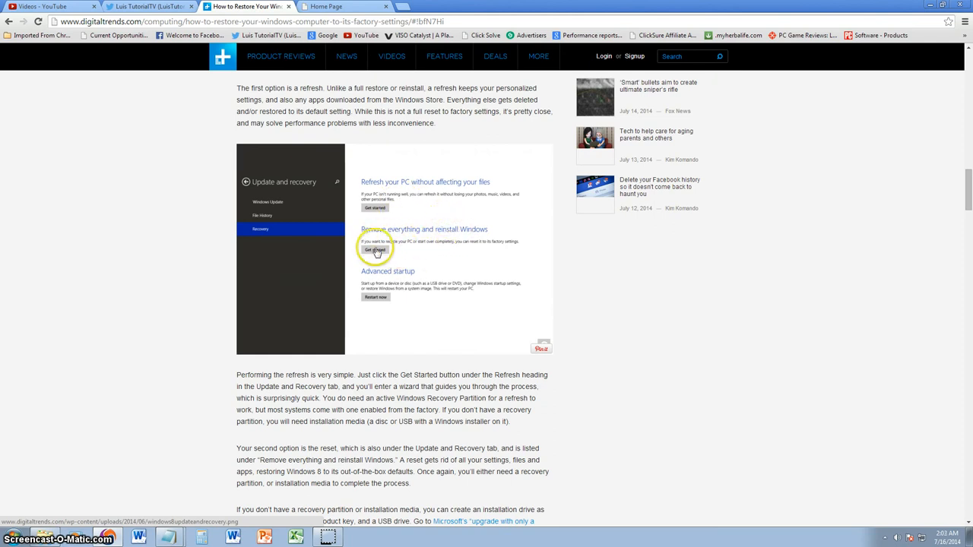
{"action": "mouse_move", "coordinate": [382, 268]}
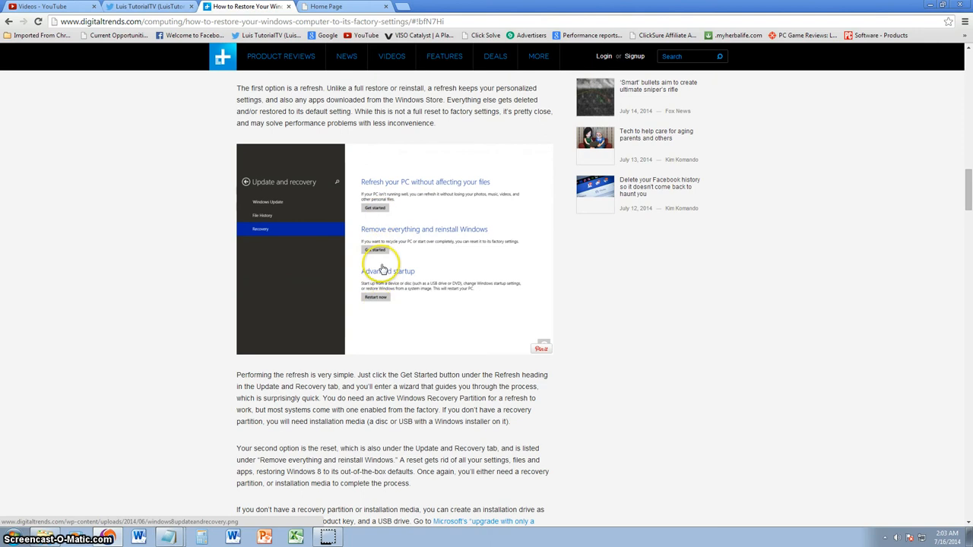
{"action": "mouse_move", "coordinate": [383, 268]}
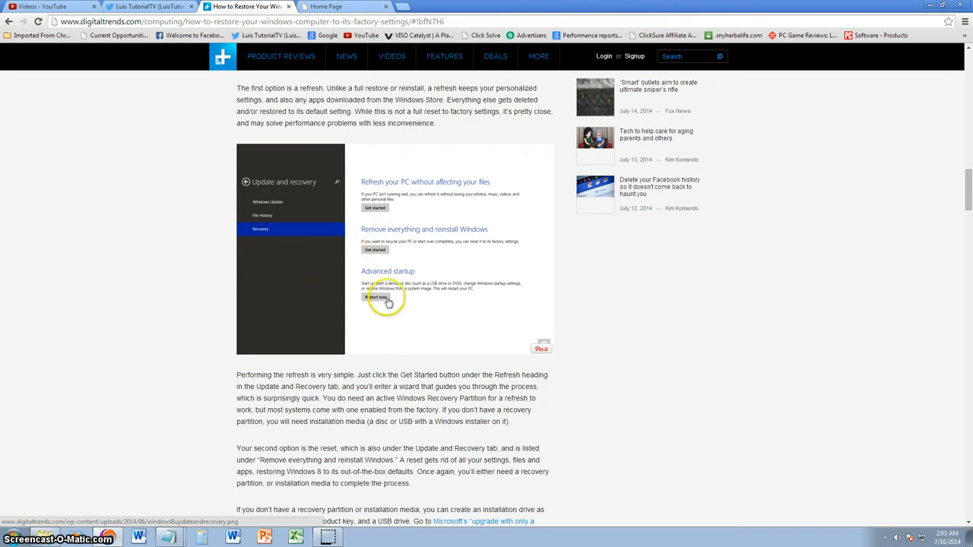
{"action": "mouse_move", "coordinate": [377, 296]}
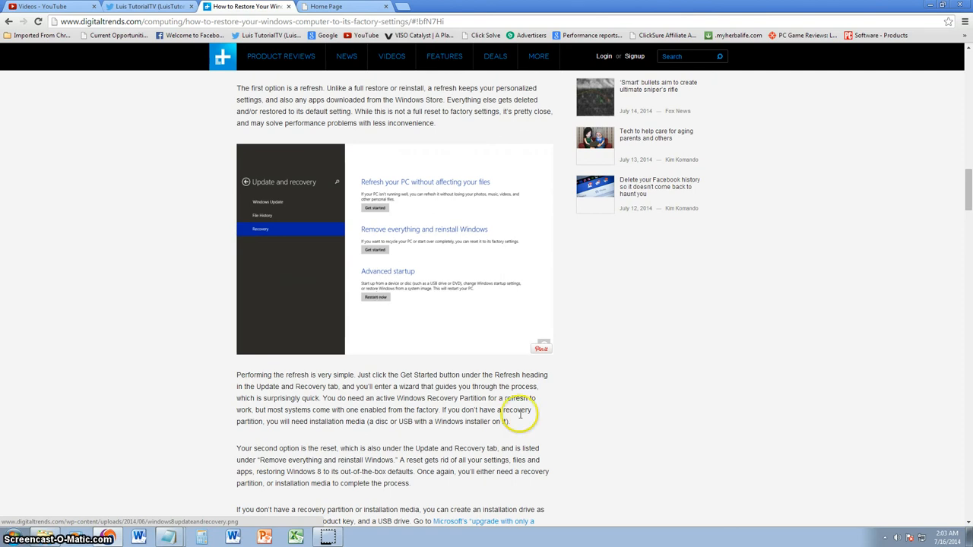
{"action": "mouse_move", "coordinate": [412, 235]}
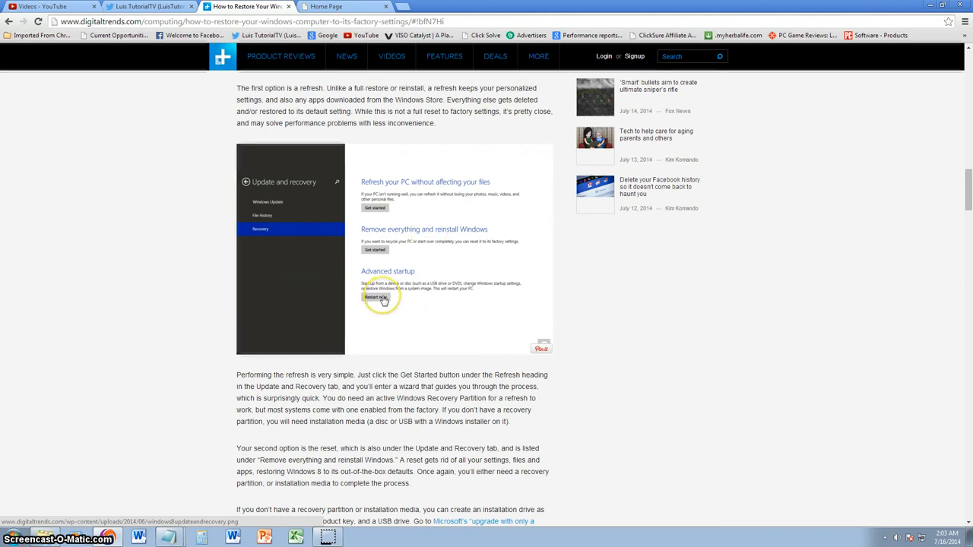
{"action": "mouse_move", "coordinate": [453, 331]}
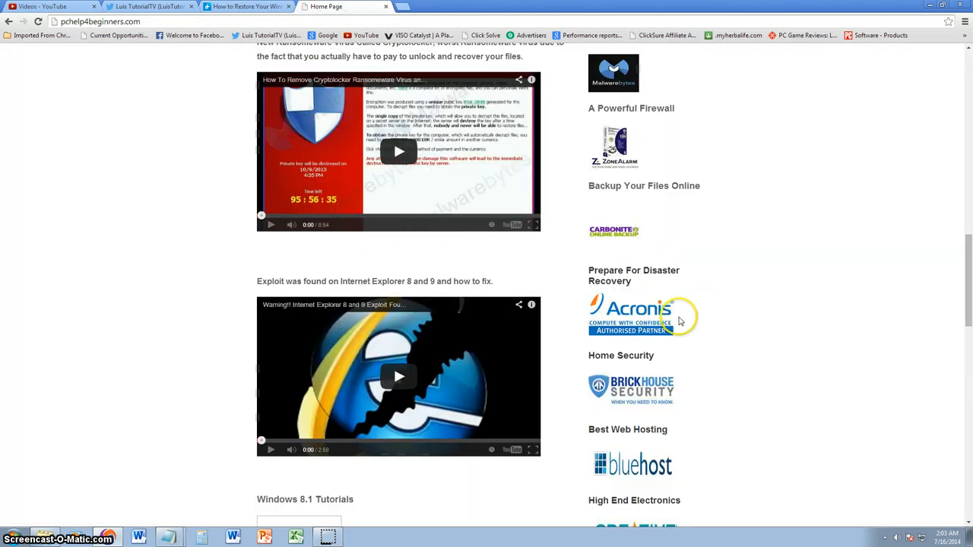
{"action": "left_click", "coordinate": [255, 6]}
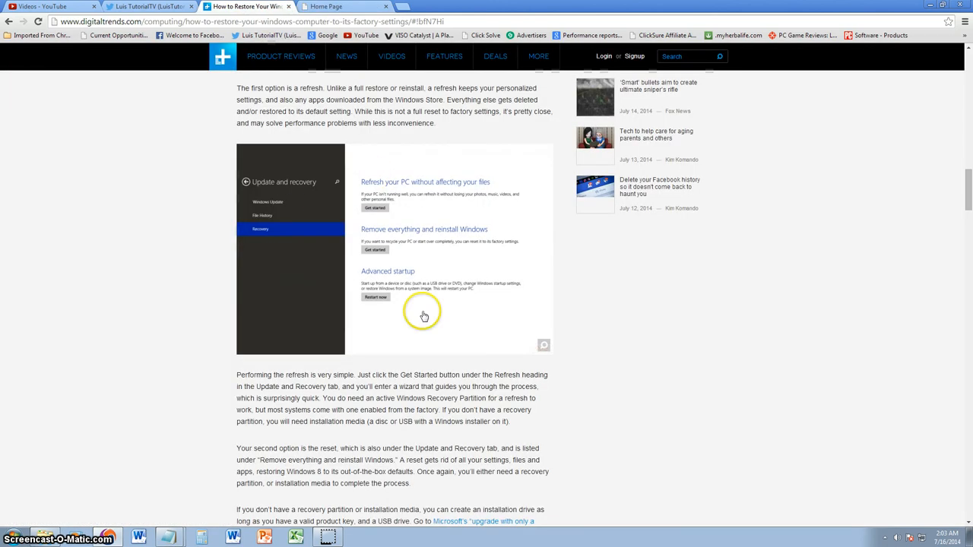
{"action": "mouse_move", "coordinate": [590, 355]}
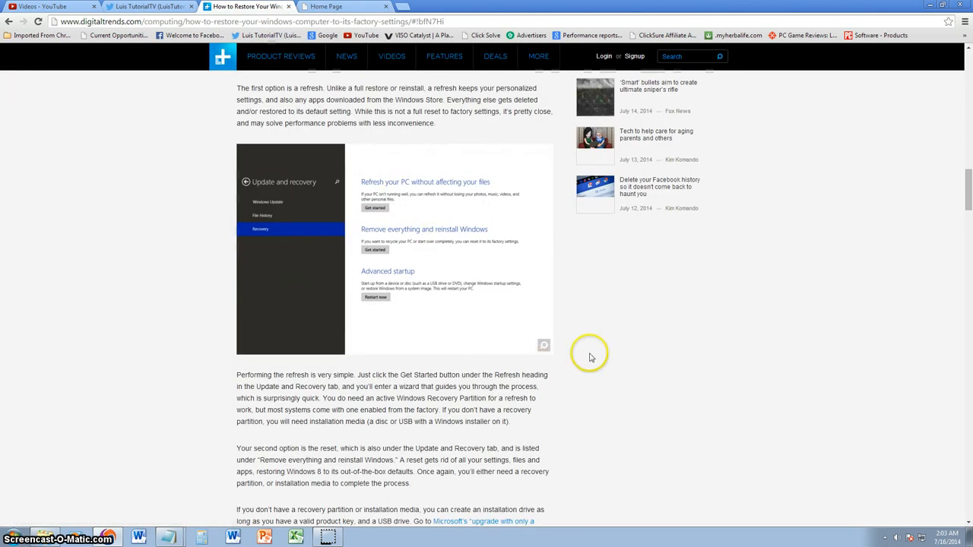
Scroll the article down past the Update and recovery screenshot to the refresh and reset paragraphs
{"action": "scroll", "scroll_direction": "down", "scroll_amount": 3}
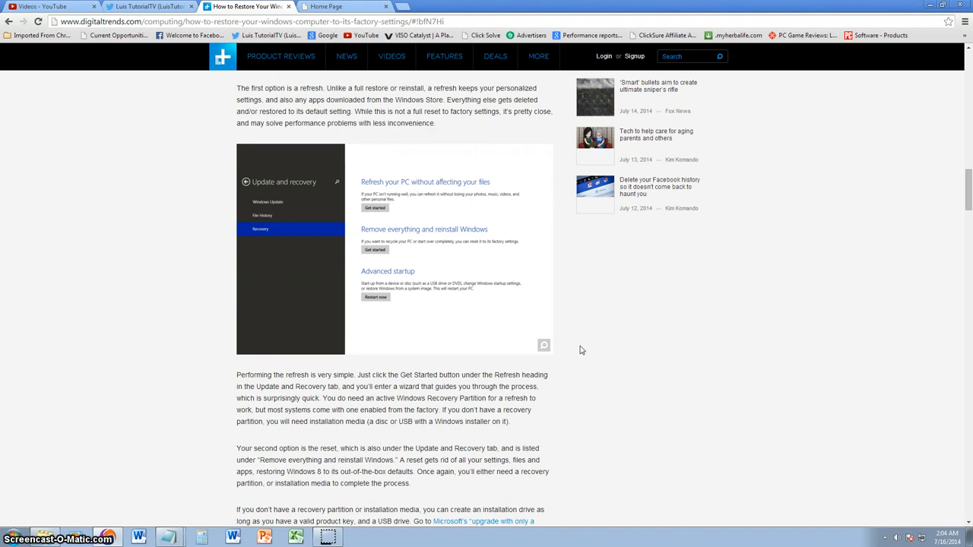
{"action": "mouse_move", "coordinate": [645, 316]}
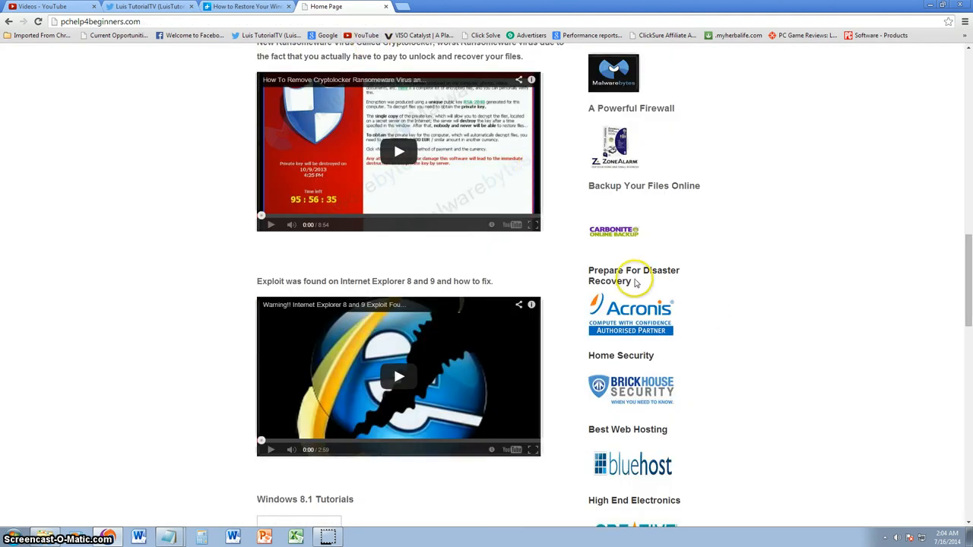
{"action": "mouse_move", "coordinate": [635, 282]}
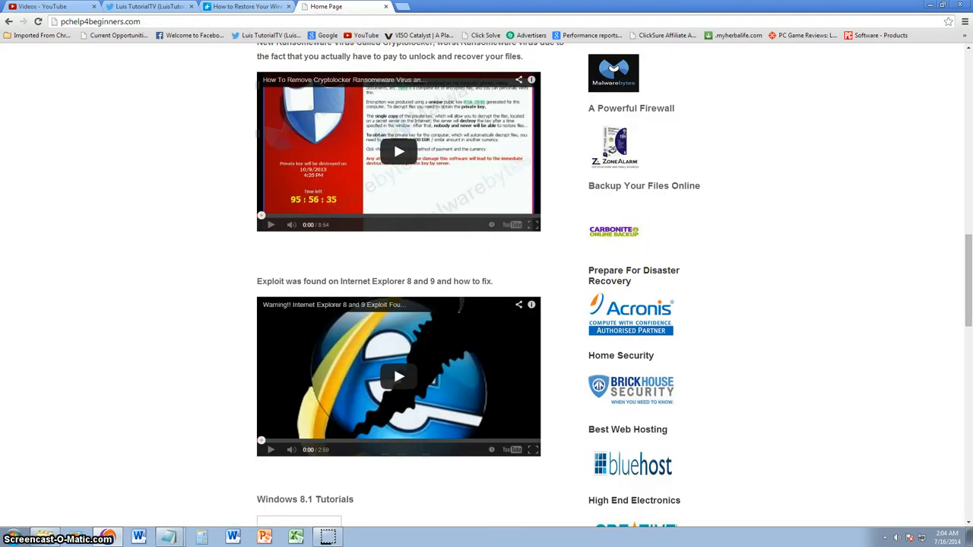
Switch to pchelp4beginners.com to view Carbonite and Acronis, then return to the Windows restore article
{"action": "left_click", "coordinate": [251, 12]}
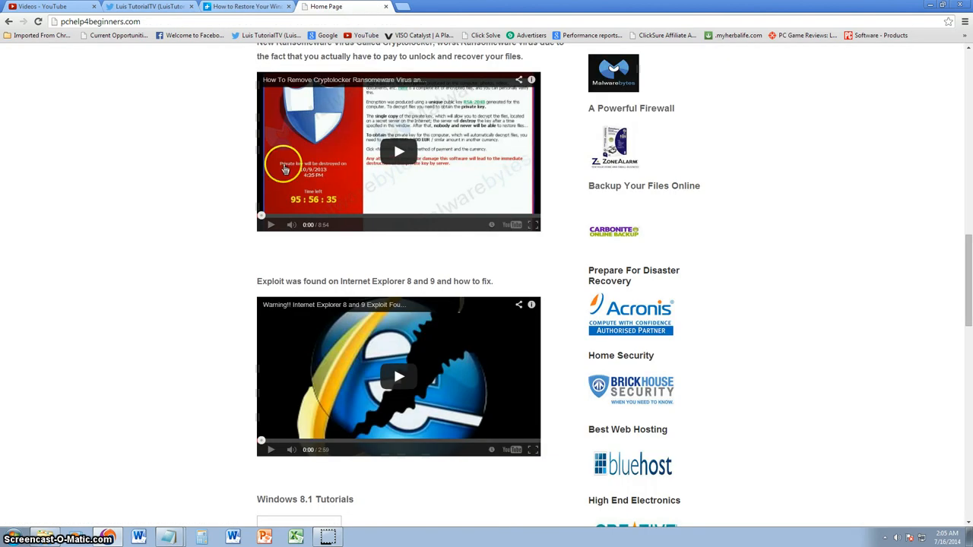
{"action": "mouse_move", "coordinate": [834, 196]}
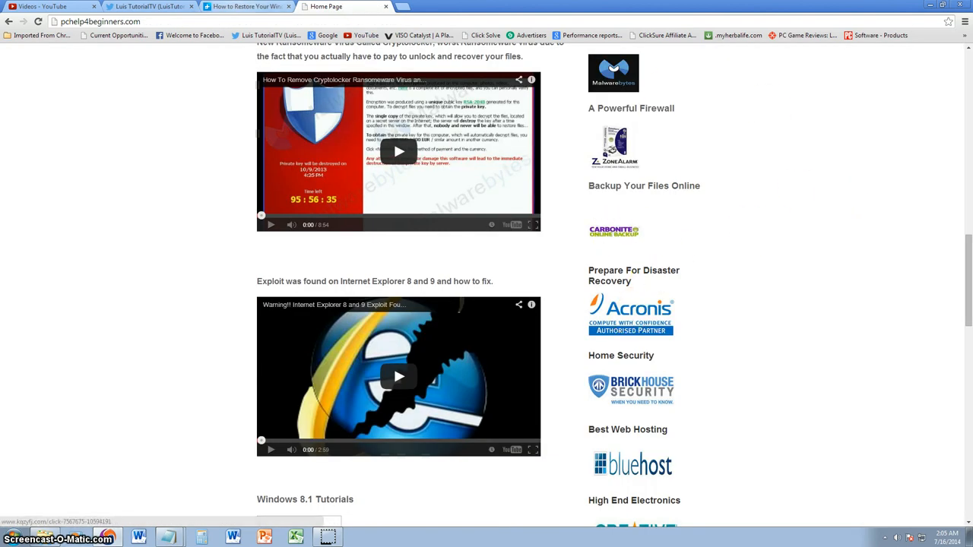
{"action": "left_click", "coordinate": [255, 7]}
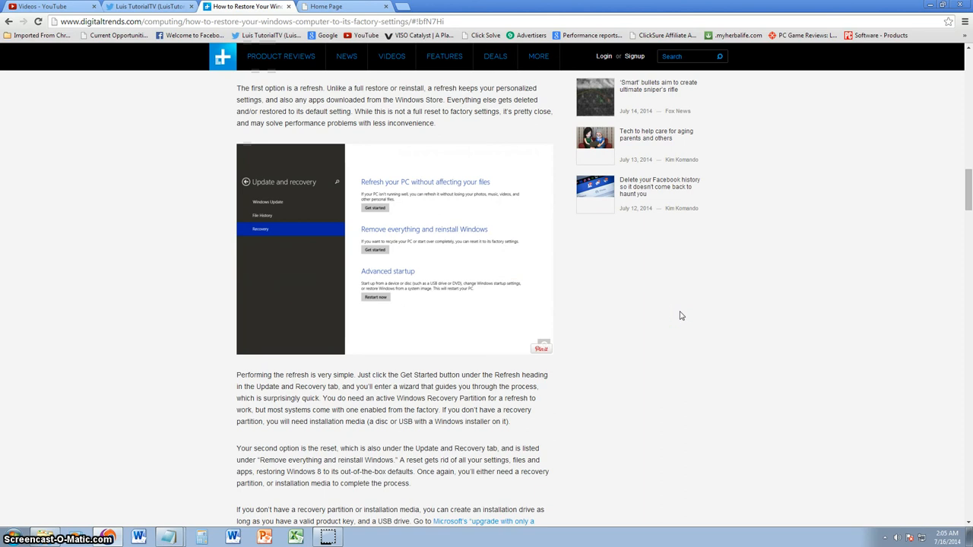